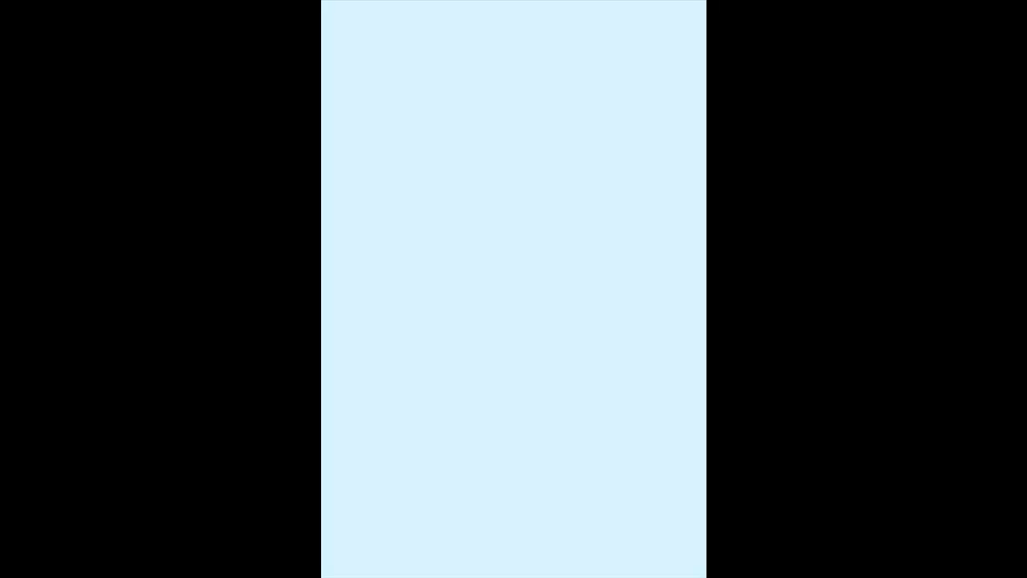
Step: Draw a single grey curved brush stroke across the lower middle of the canvas
left_click_drag(386, 292, 658, 361)
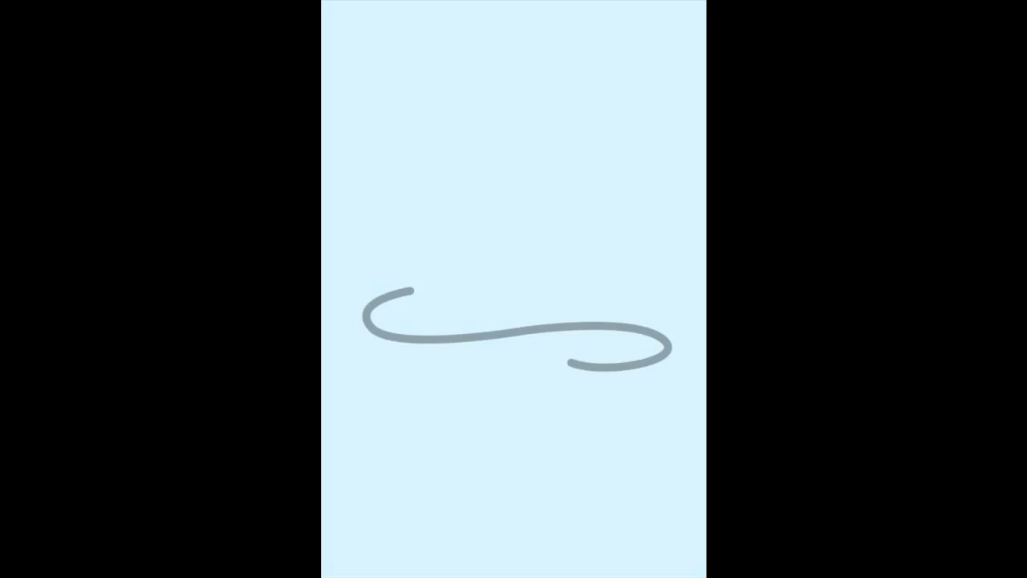